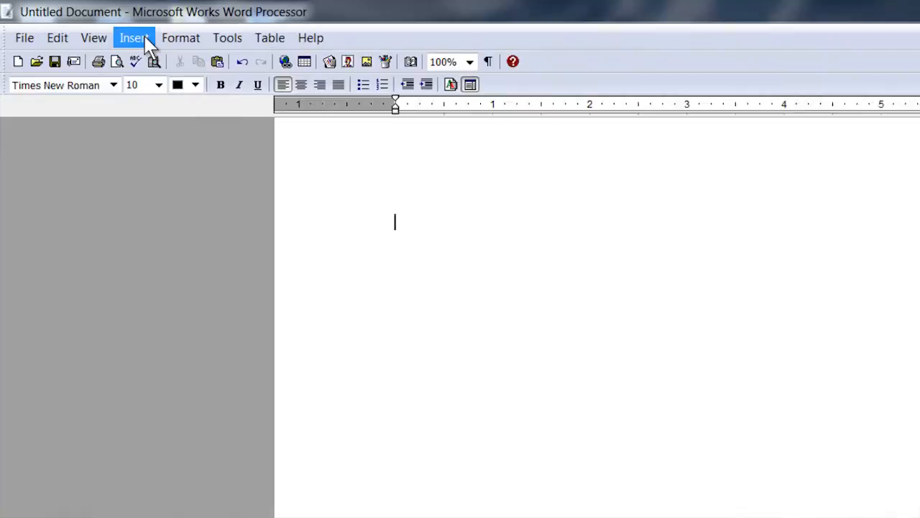
Open the Insert menu in the blank Works document.
{"action": "left_click", "coordinate": [134, 37]}
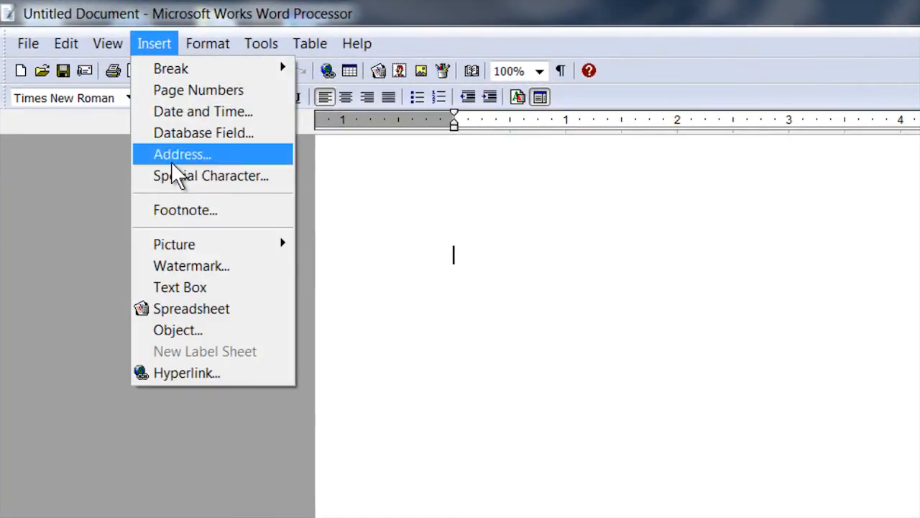
Insert the ¢ symbol into the document from the Special Character list.
{"action": "left_click", "coordinate": [211, 175]}
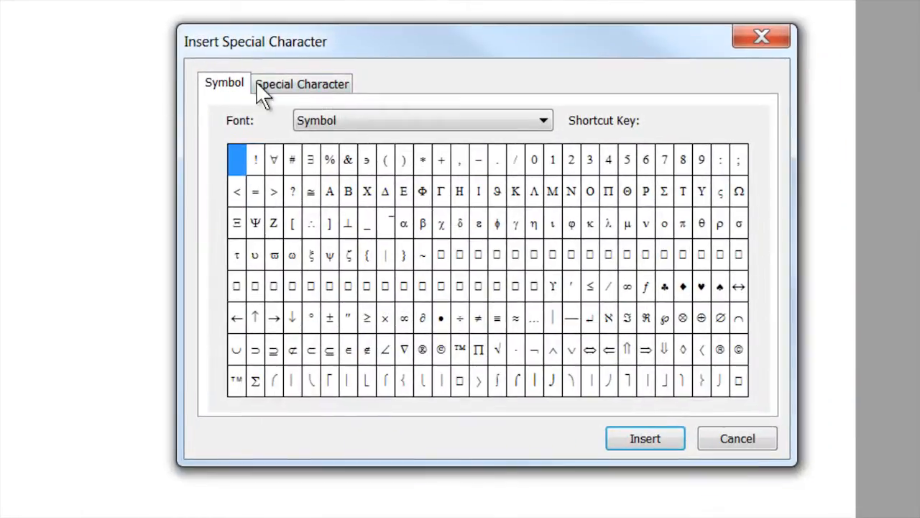
{"action": "mouse_move", "coordinate": [583, 169]}
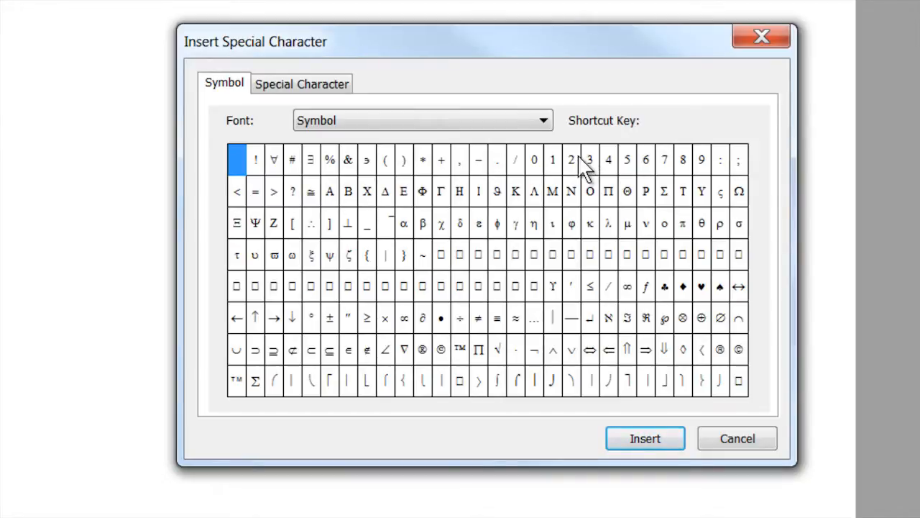
{"action": "mouse_move", "coordinate": [575, 280]}
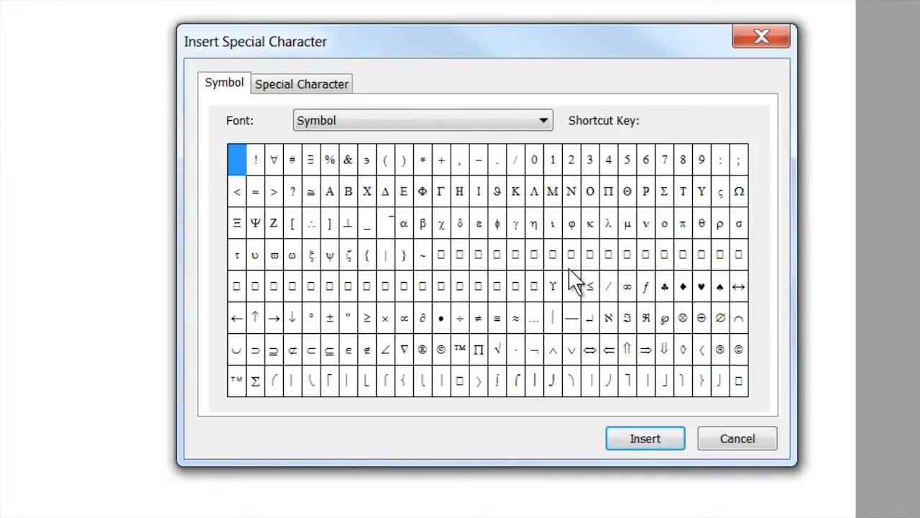
{"action": "mouse_move", "coordinate": [575, 292]}
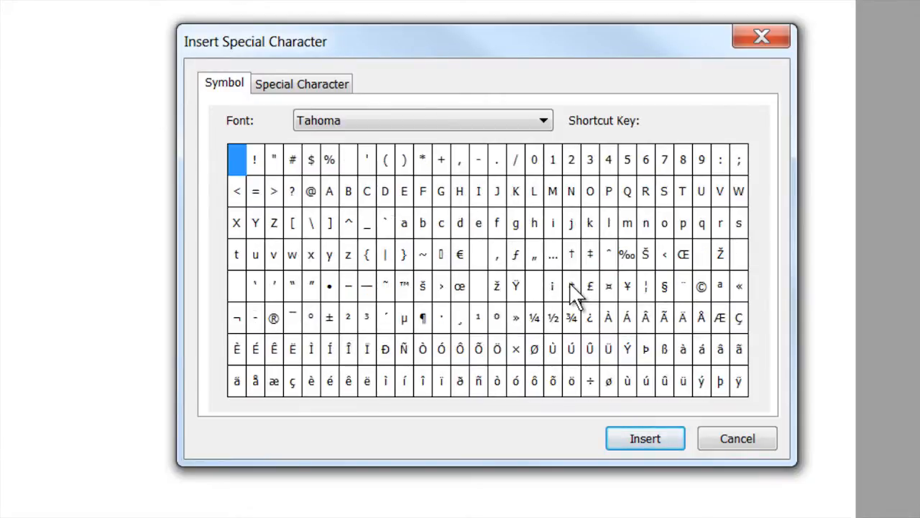
{"action": "left_click", "coordinate": [570, 285]}
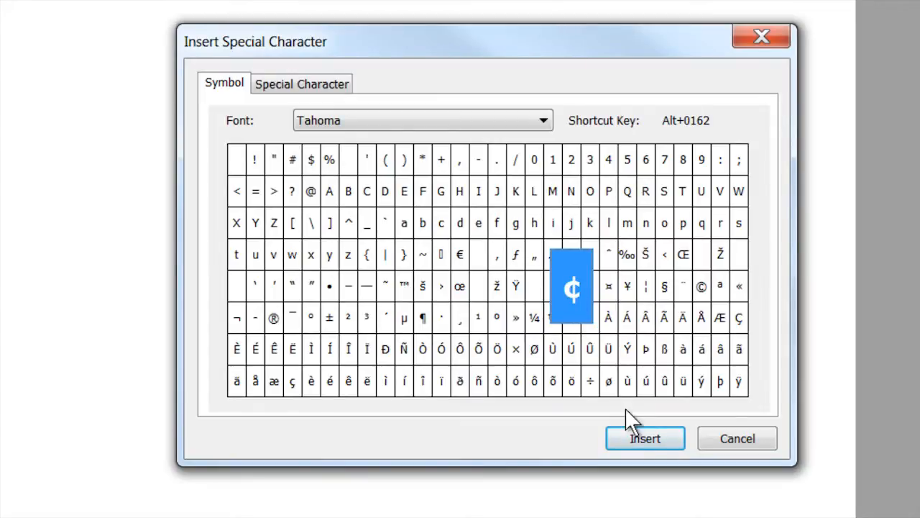
{"action": "left_click", "coordinate": [644, 439]}
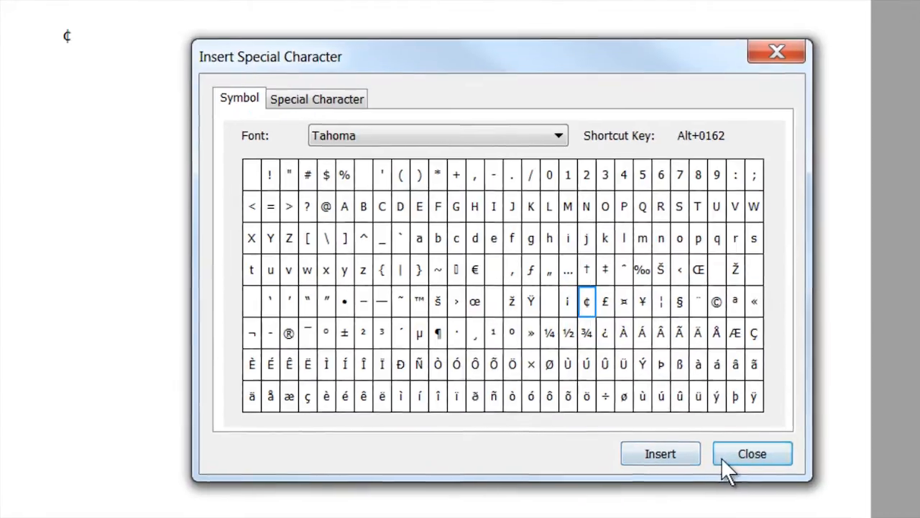
{"action": "left_click", "coordinate": [752, 453]}
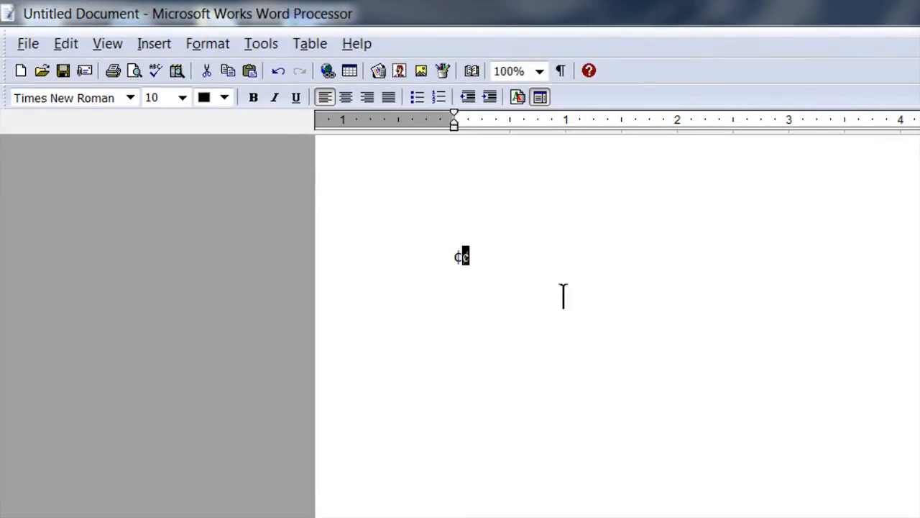
{"action": "mouse_move", "coordinate": [559, 300]}
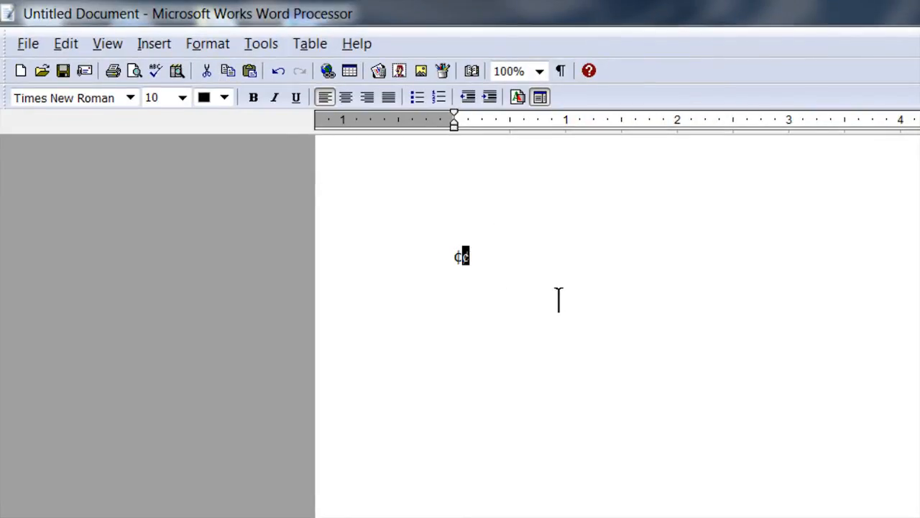
Select the ¢ in the document and open Tools > AutoCorrect.
{"action": "left_click", "coordinate": [65, 43]}
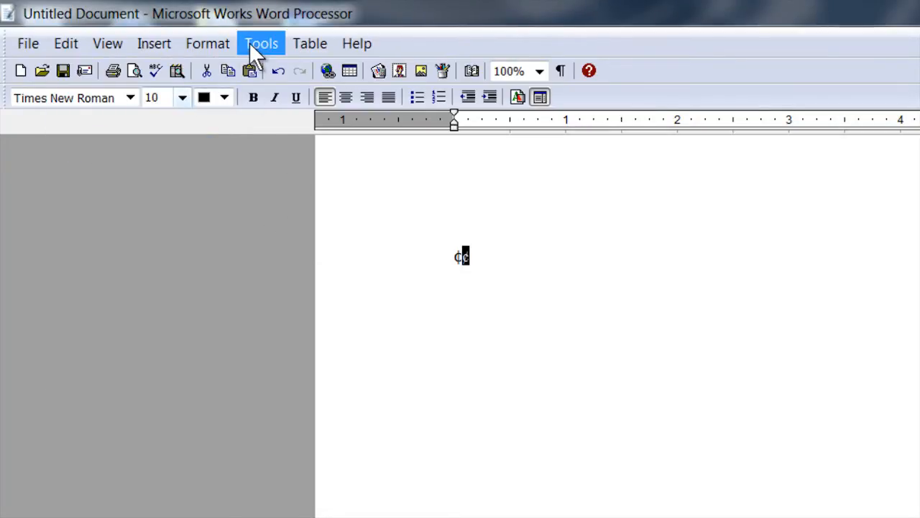
{"action": "left_click", "coordinate": [261, 43]}
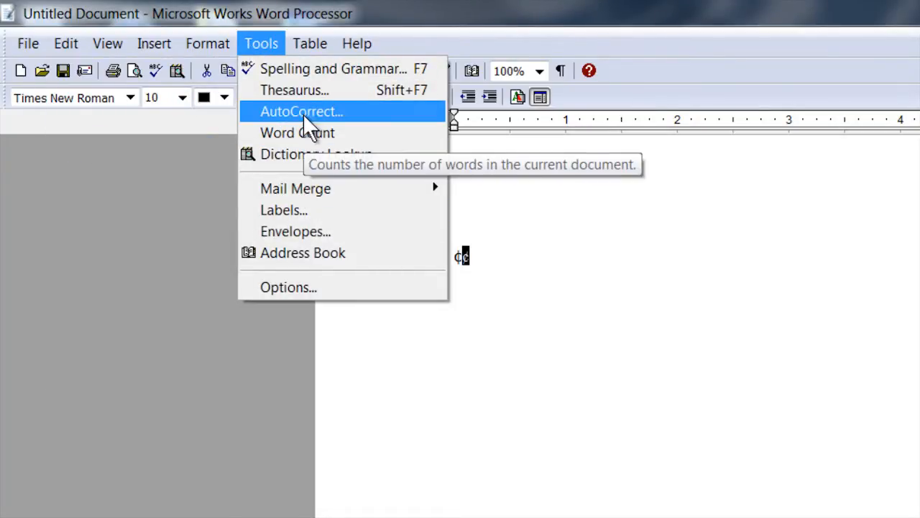
{"action": "left_click", "coordinate": [301, 111]}
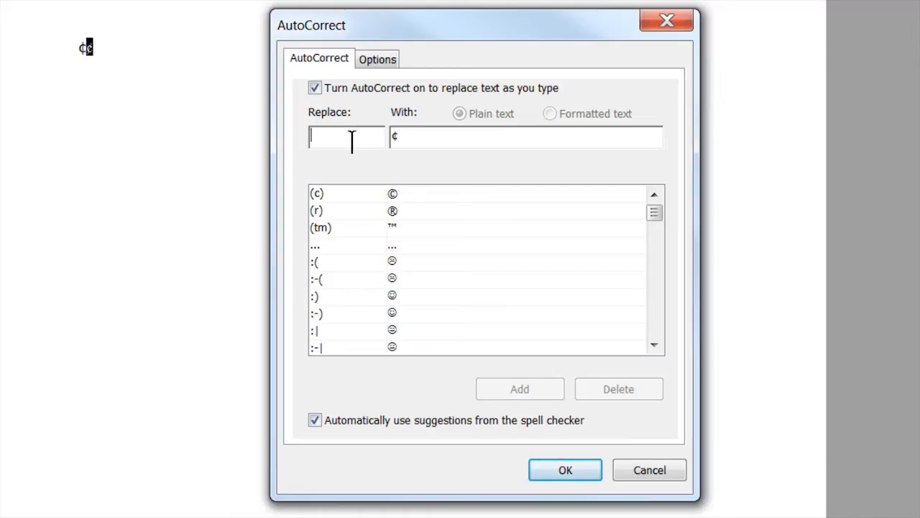
Add an AutoCorrect entry replacing *c* with ¢.
{"action": "type", "text": "*c"}
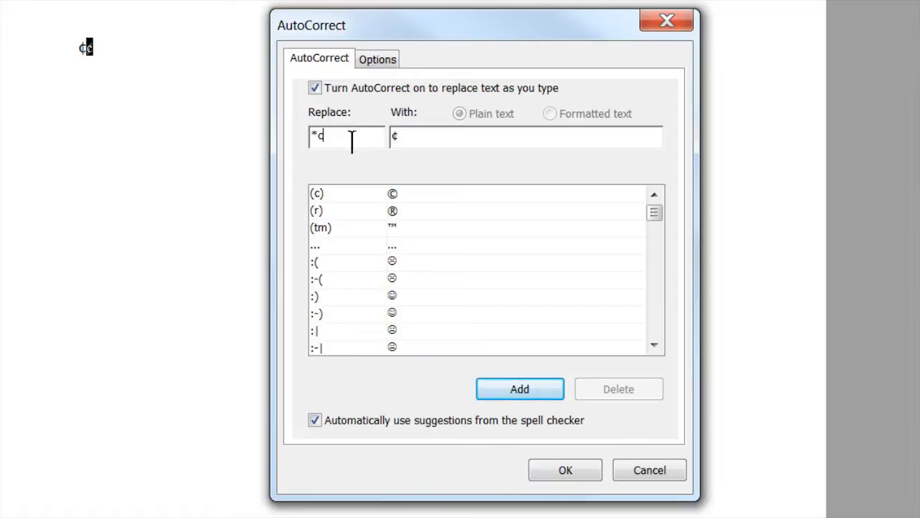
{"action": "type", "text": "*"}
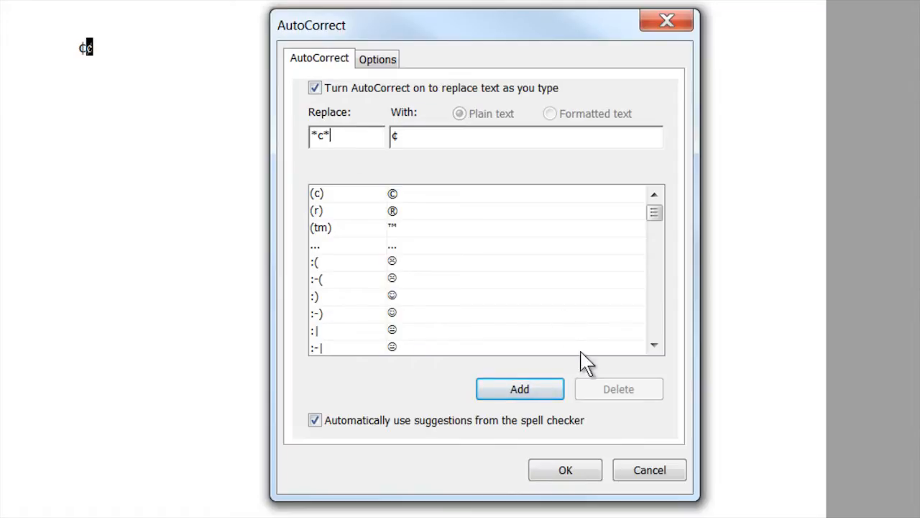
{"action": "left_click", "coordinate": [519, 388]}
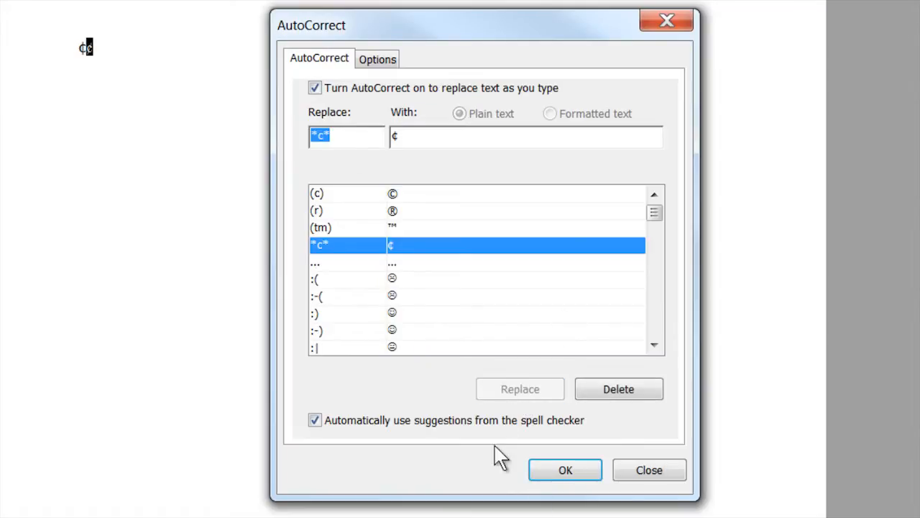